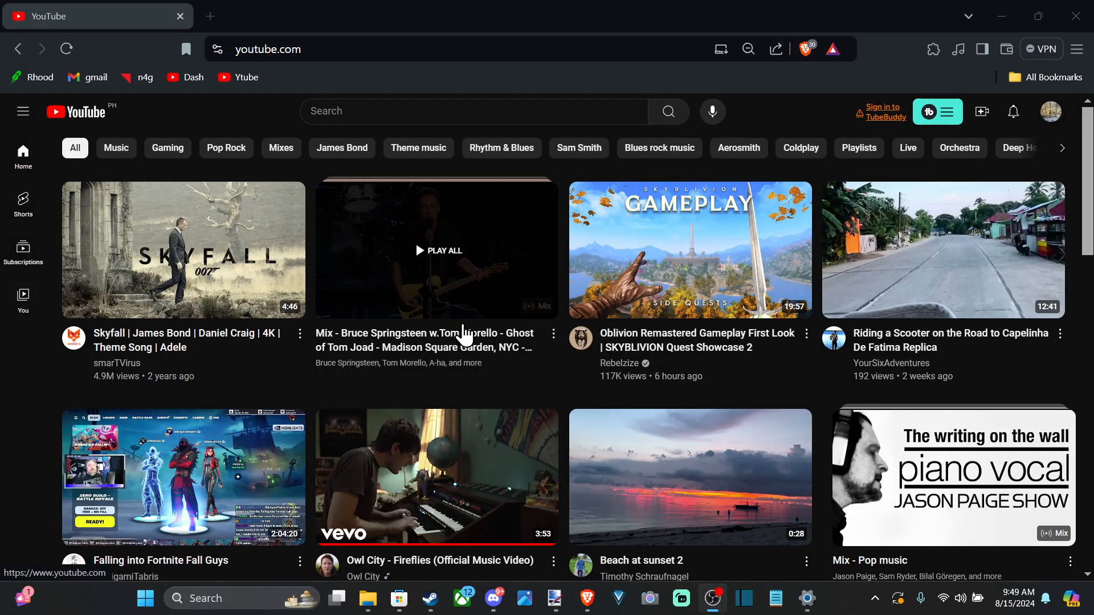
Step: Scroll down the watch page of the Xbox App tutorial to reach the Download button
{"action": "scroll", "scroll_direction": "down", "scroll_amount": 3}
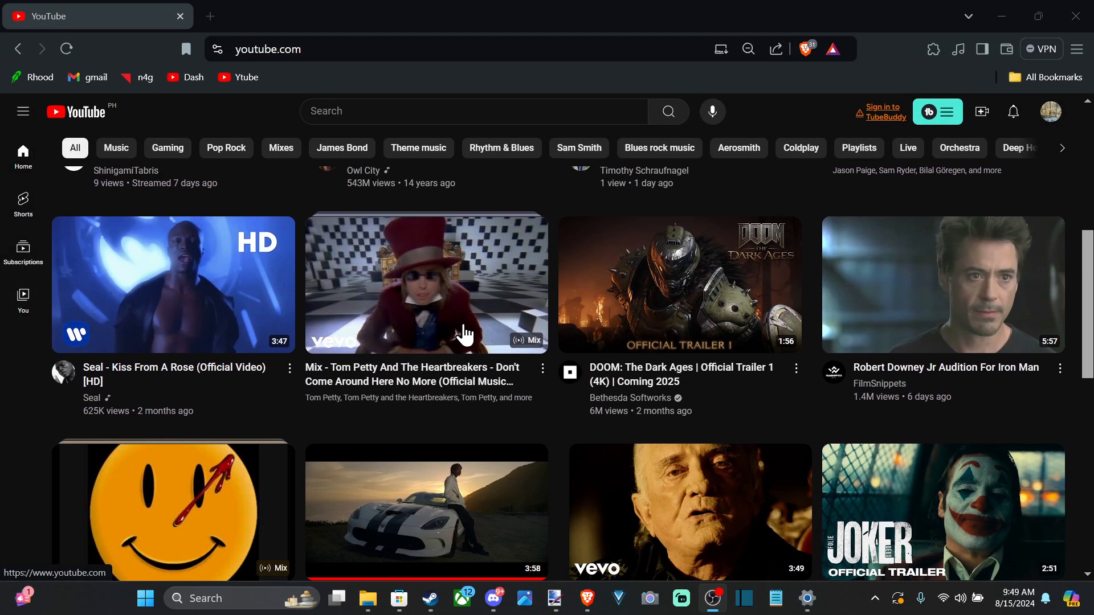
{"action": "scroll", "scroll_direction": "down", "scroll_amount": 3}
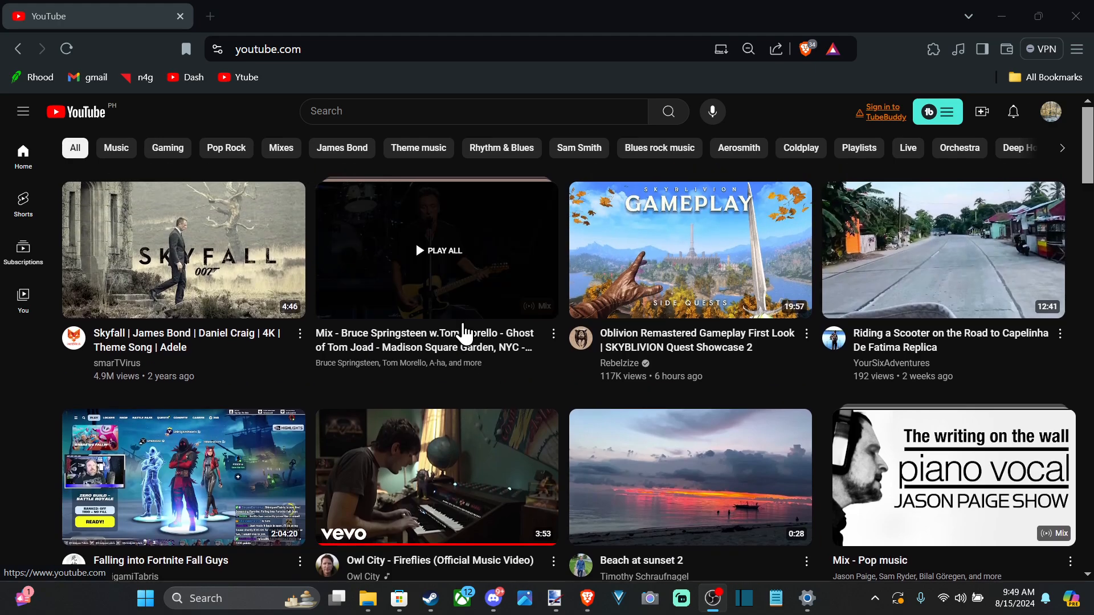
{"action": "scroll", "scroll_direction": "down", "scroll_amount": 3}
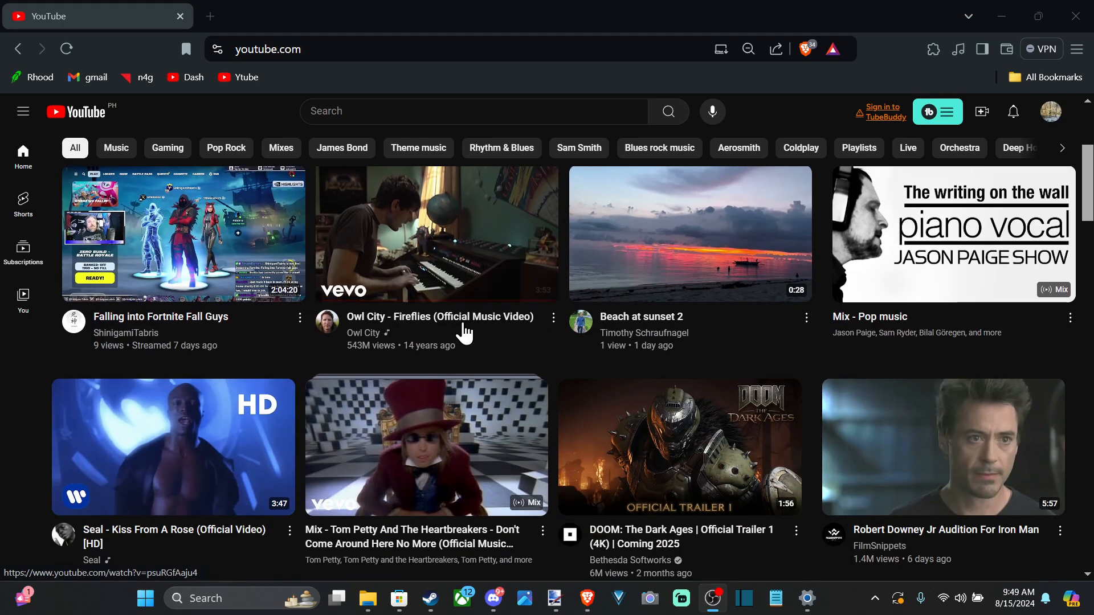
{"action": "scroll", "scroll_direction": "down", "scroll_amount": 3}
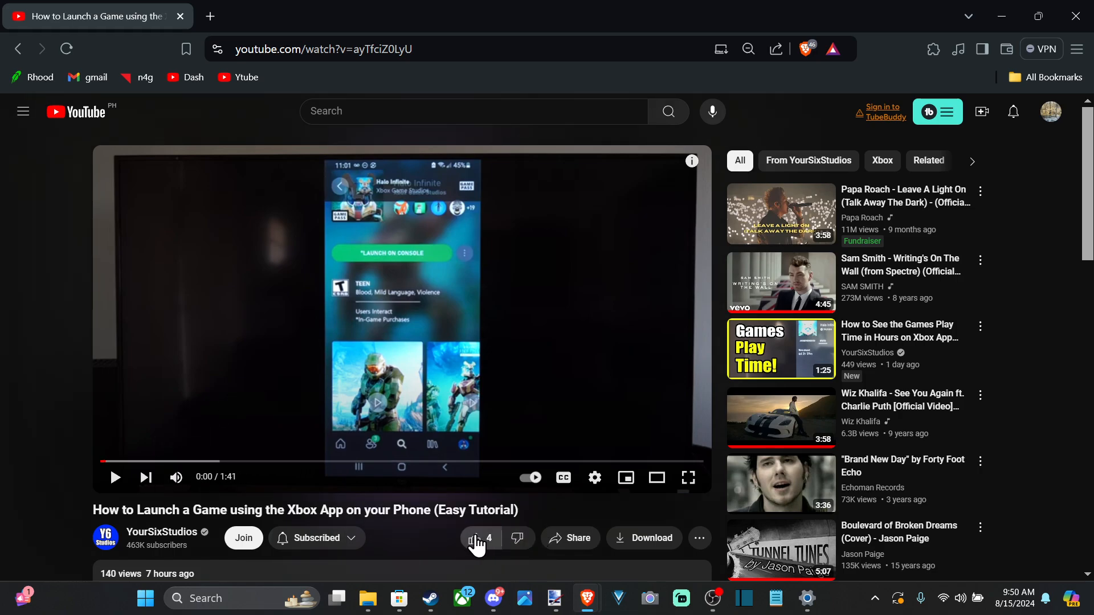
{"action": "mouse_move", "coordinate": [651, 546]}
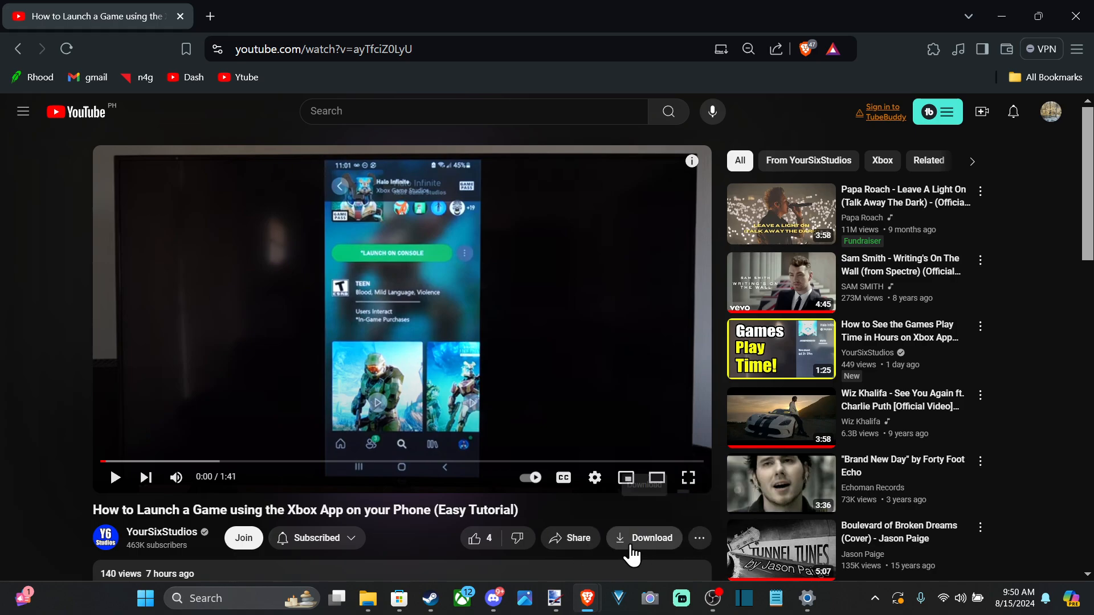
Step: Download the Xbox App tutorial at Standard (480p) quality
{"action": "left_click", "coordinate": [644, 538]}
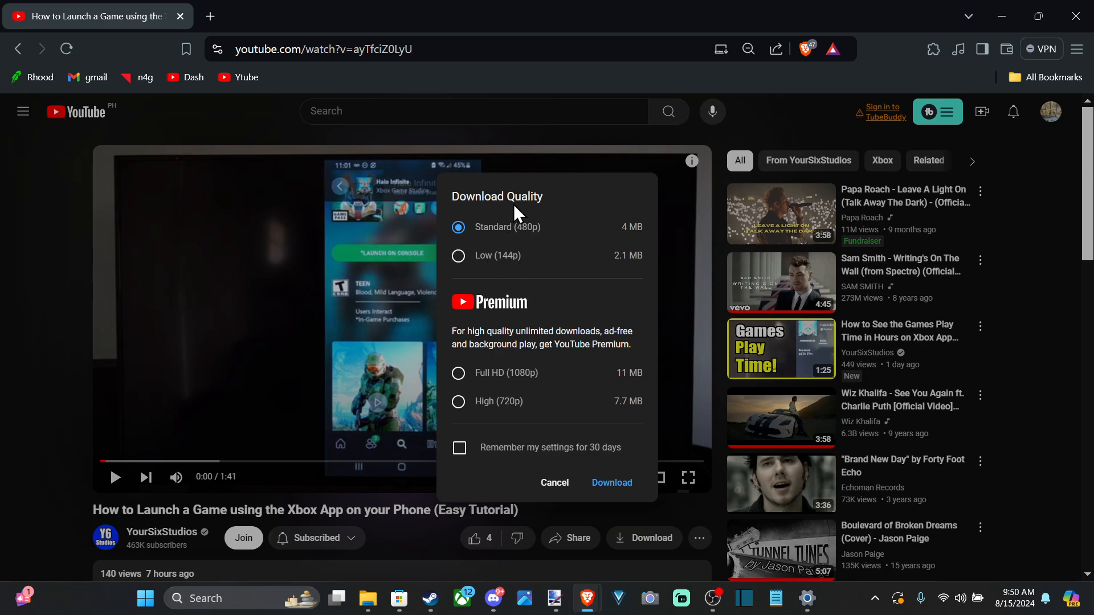
{"action": "mouse_move", "coordinate": [640, 240]}
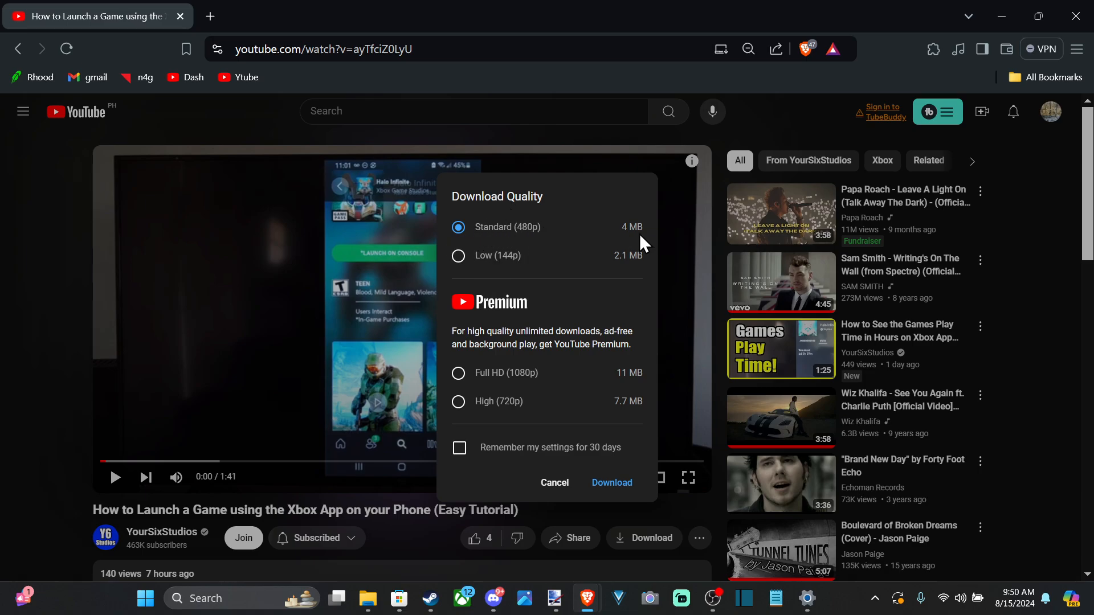
{"action": "mouse_move", "coordinate": [513, 268]}
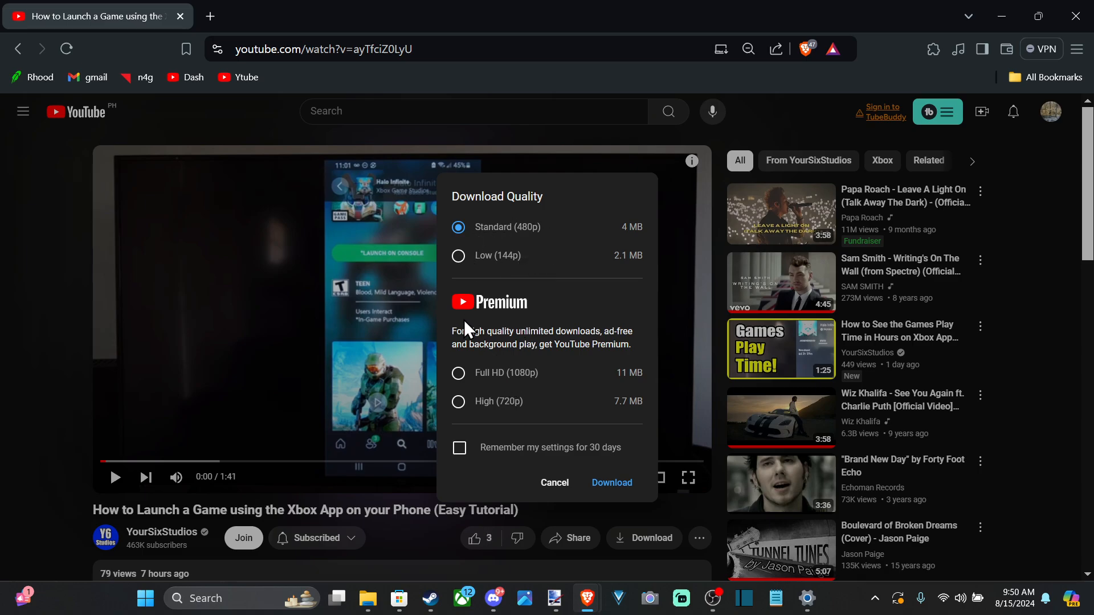
{"action": "mouse_move", "coordinate": [474, 380]}
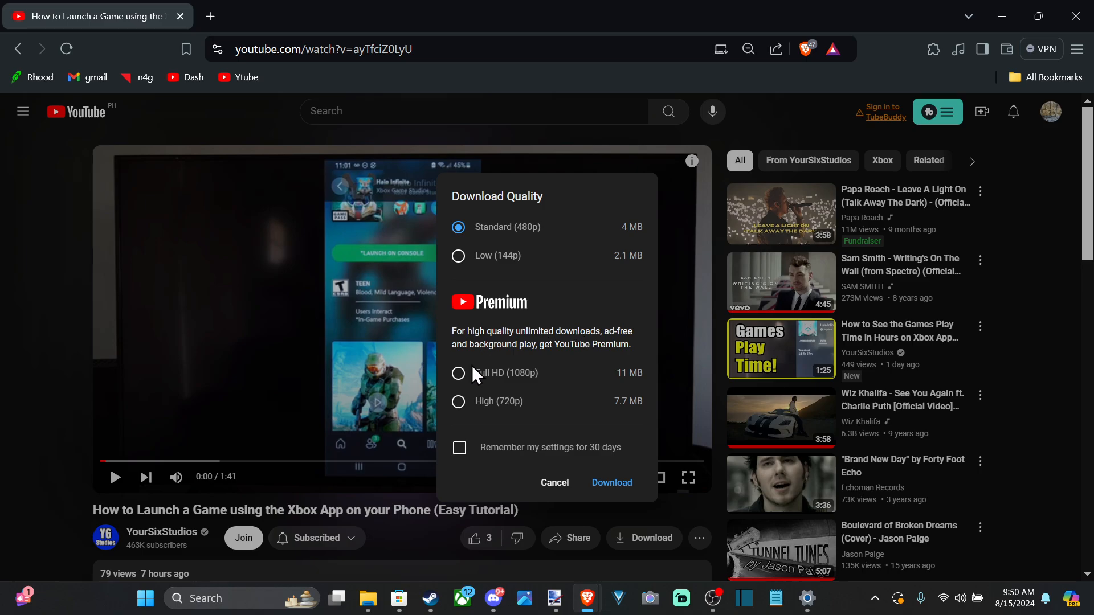
{"action": "mouse_move", "coordinate": [469, 391]}
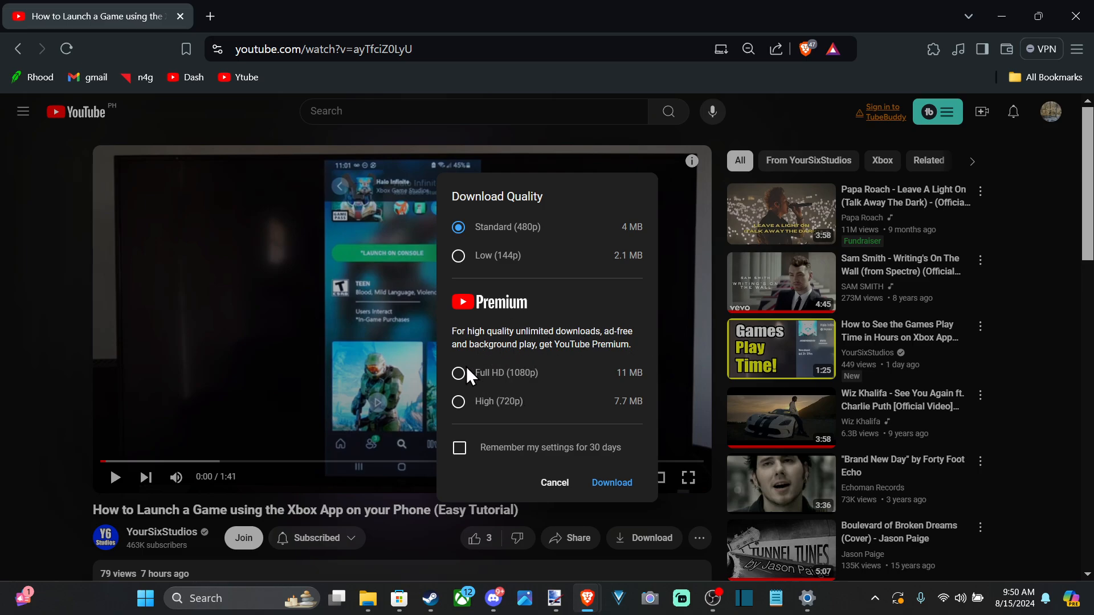
{"action": "mouse_move", "coordinate": [458, 388]}
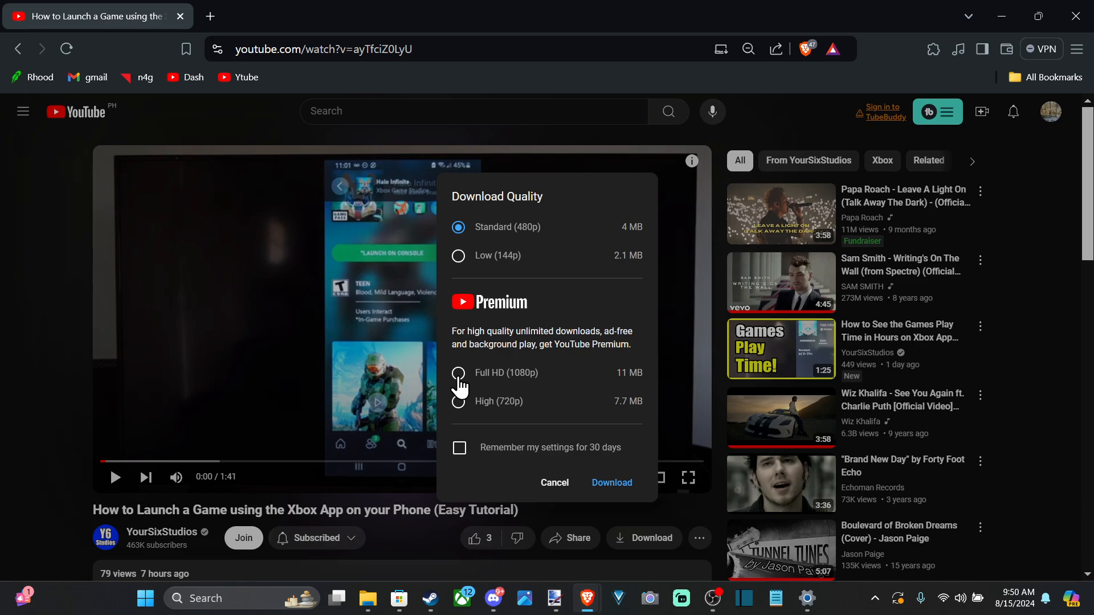
{"action": "mouse_move", "coordinate": [463, 408]}
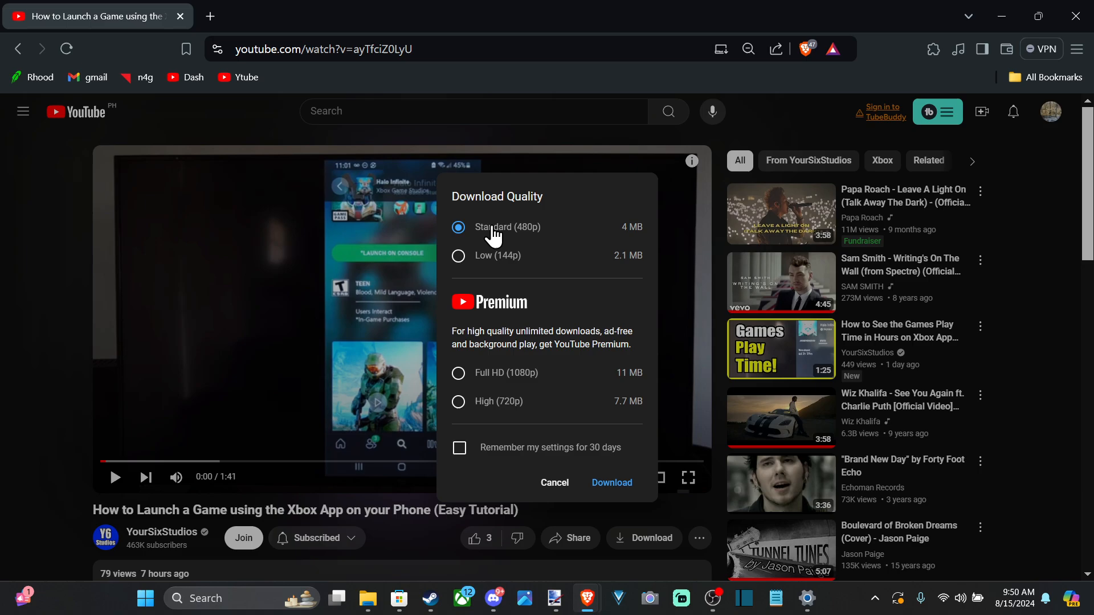
{"action": "mouse_move", "coordinate": [641, 241]}
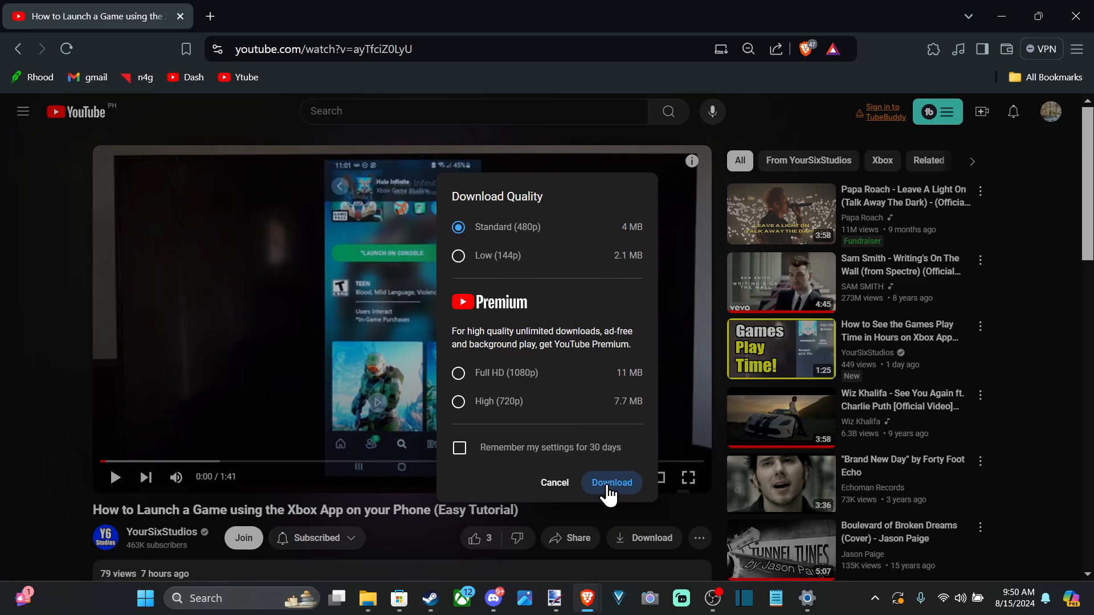
{"action": "left_click", "coordinate": [611, 483]}
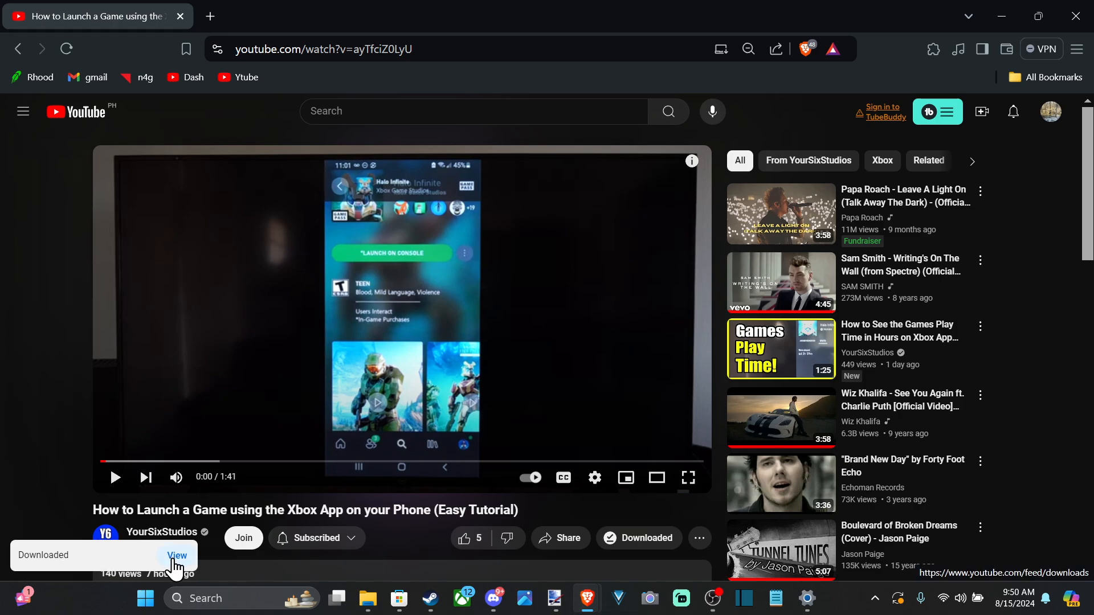
Step: Go to the Downloads page via View on the Downloaded notification
{"action": "left_click", "coordinate": [177, 556]}
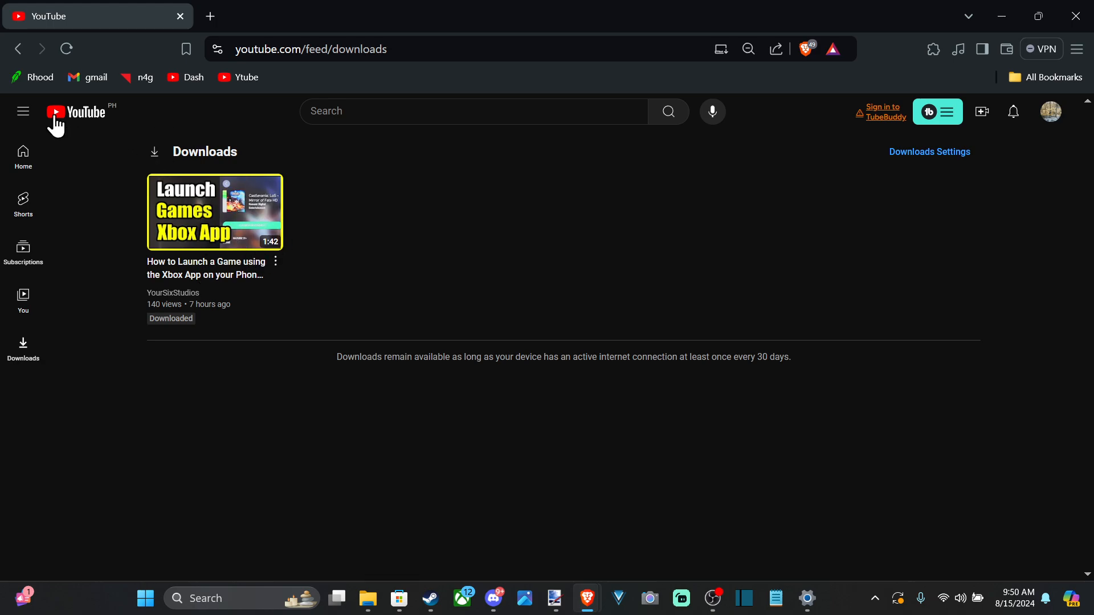
{"action": "mouse_move", "coordinate": [23, 349]}
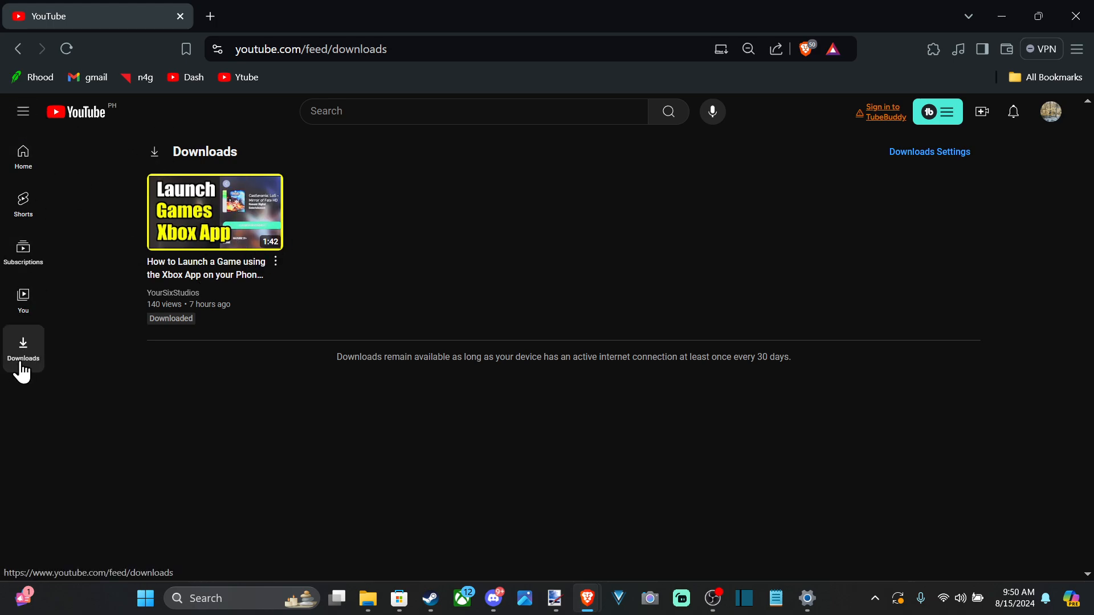
{"action": "mouse_move", "coordinate": [231, 212]}
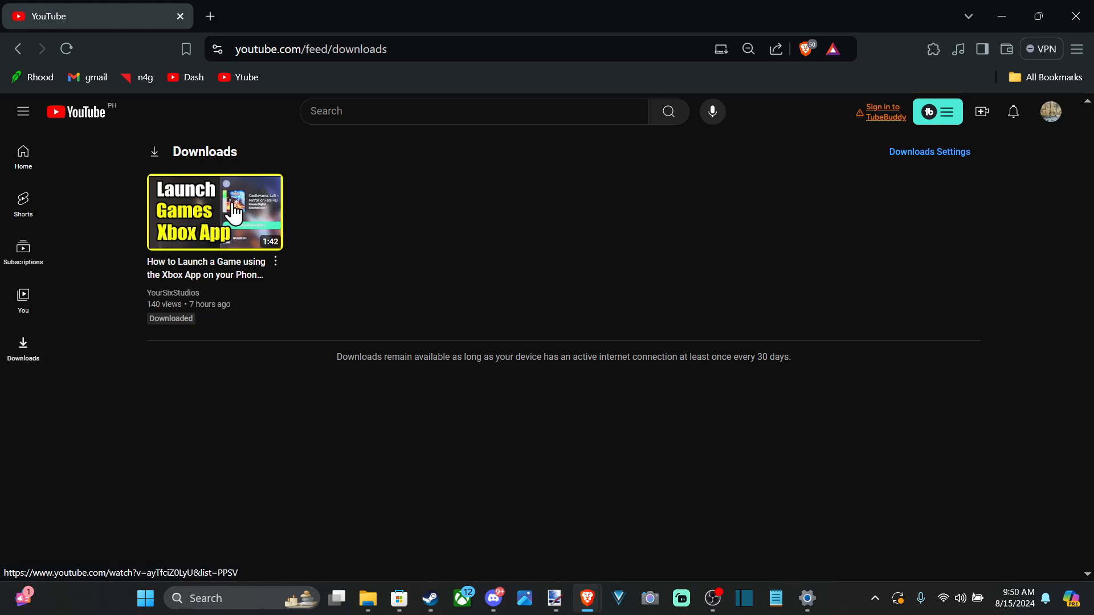
{"action": "mouse_move", "coordinate": [212, 285]}
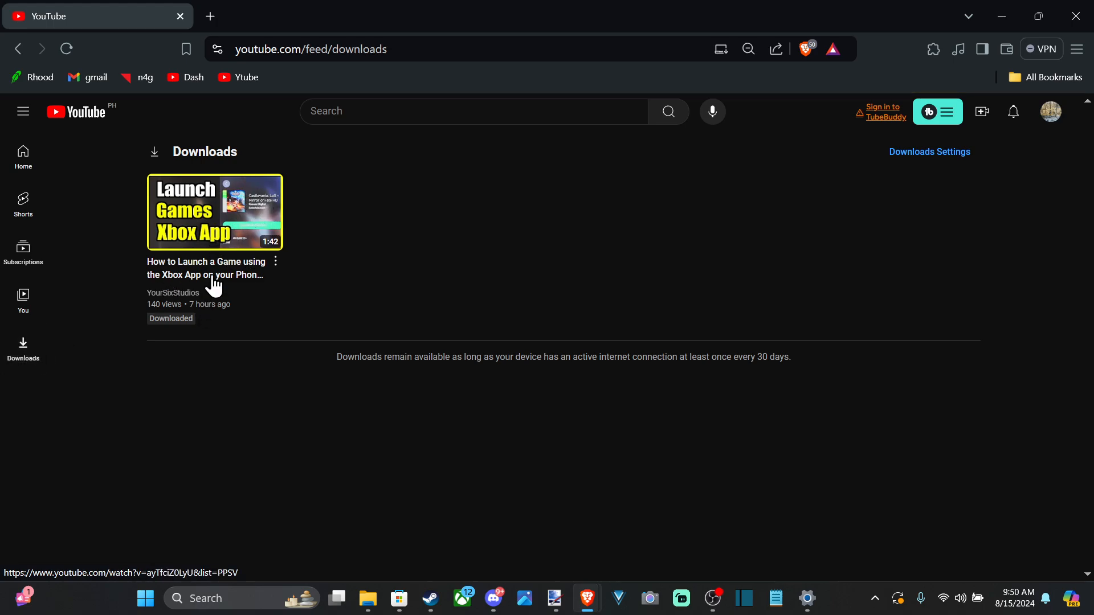
Step: Play the downloaded tutorial, then return to Downloads through the sidebar
{"action": "left_click", "coordinate": [215, 212]}
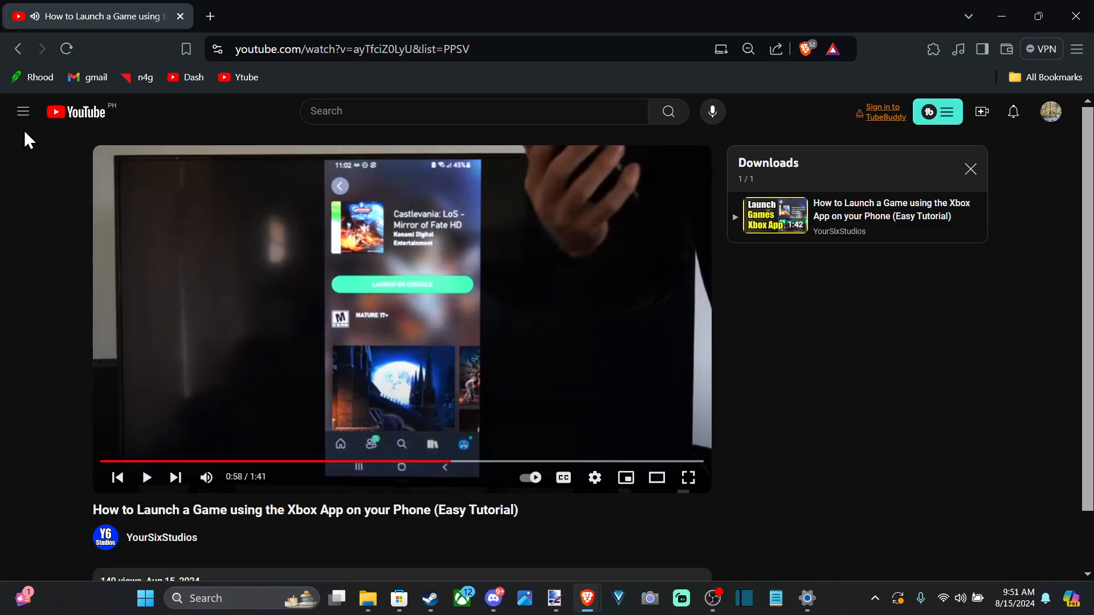
{"action": "left_click", "coordinate": [23, 111]}
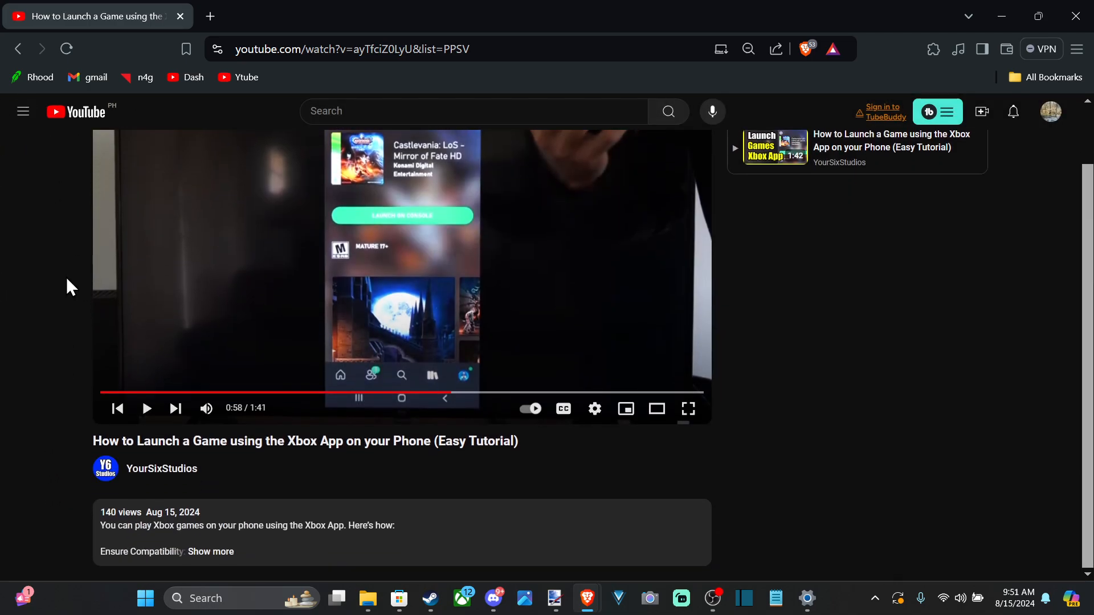
{"action": "left_click", "coordinate": [22, 346]}
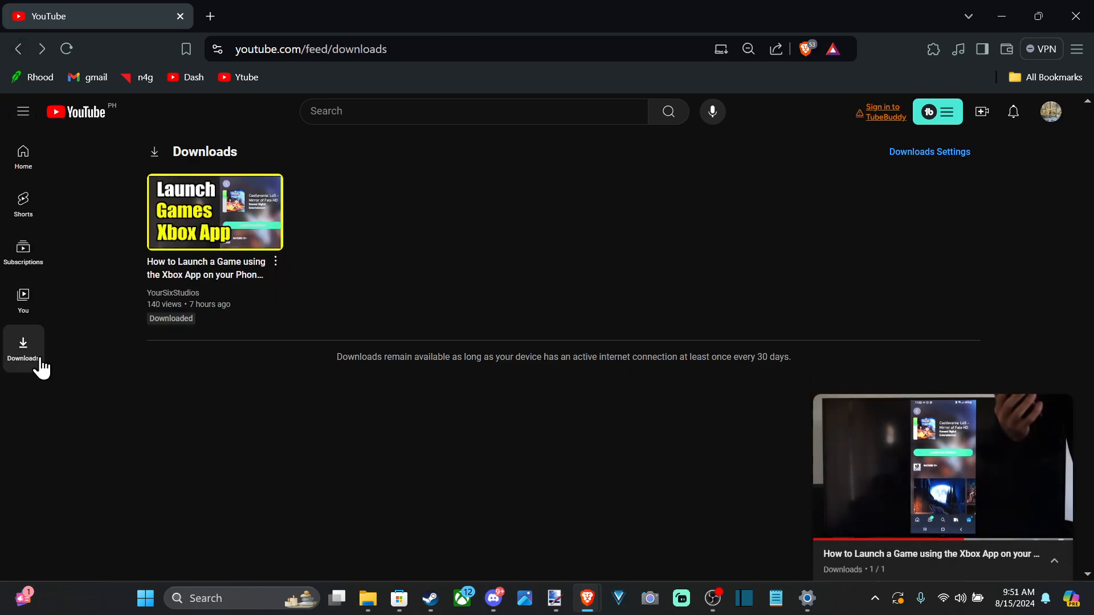
Step: Remove the tutorial via its three-dot menu, leaving Downloads empty
{"action": "left_click", "coordinate": [274, 261]}
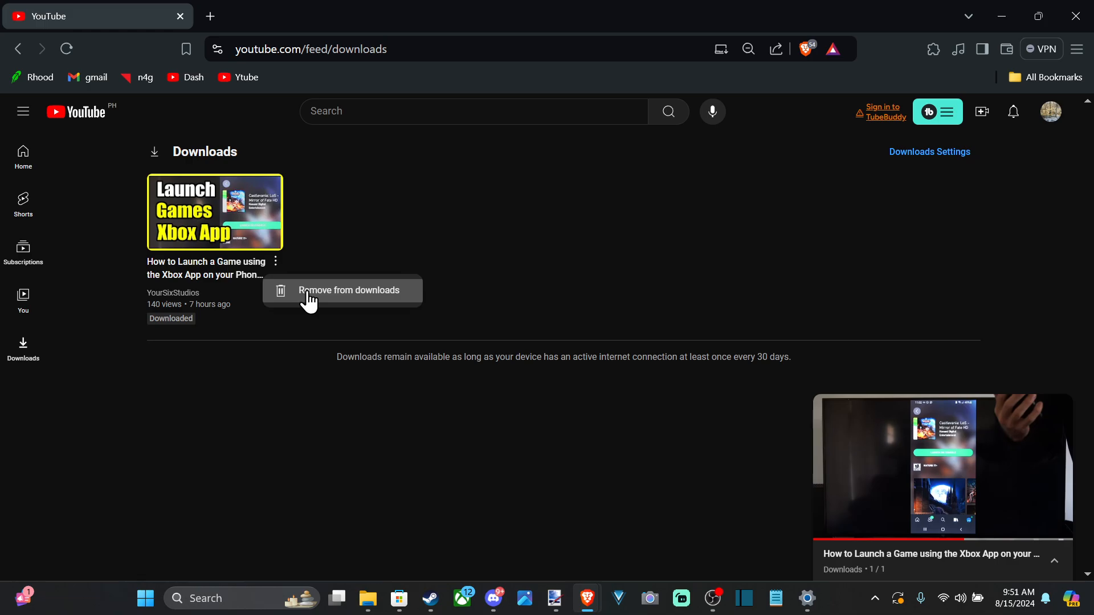
{"action": "left_click", "coordinate": [349, 290]}
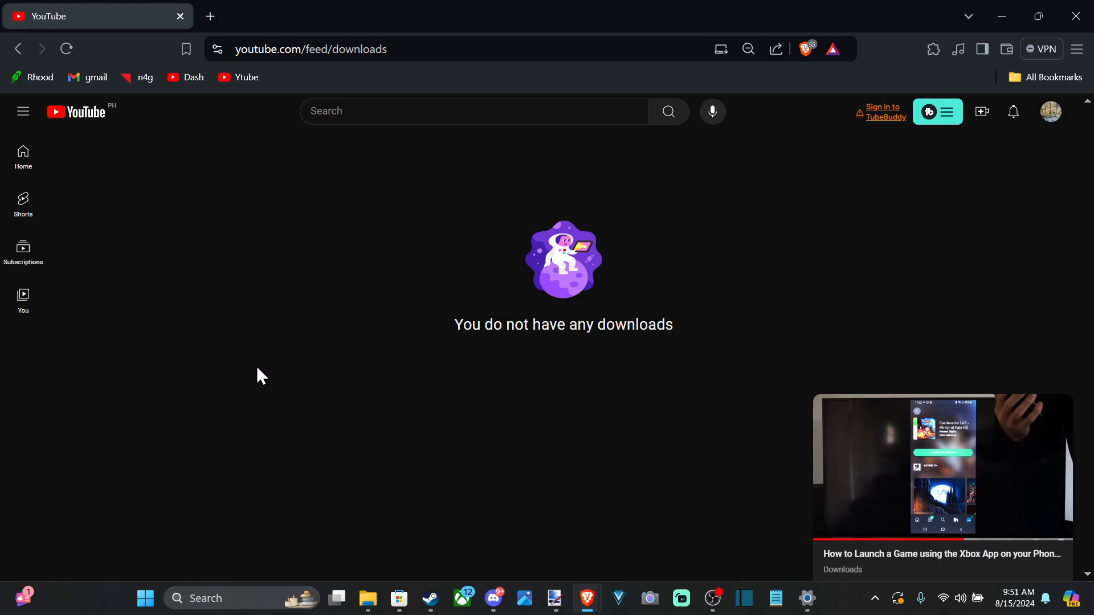
{"action": "mouse_move", "coordinate": [242, 83]}
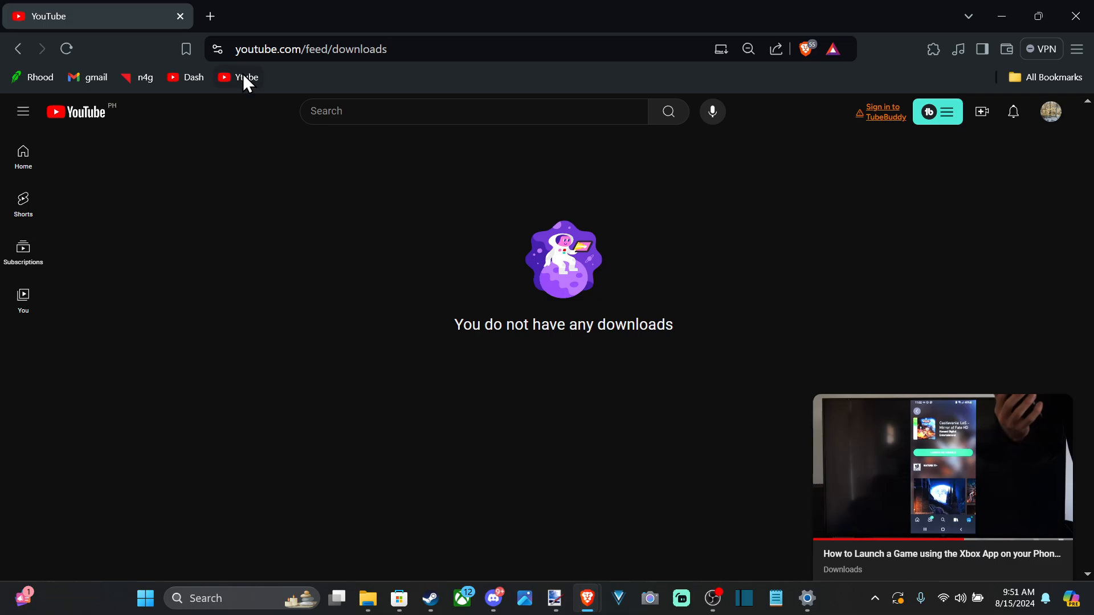
Step: Load the YouTube home page from the Ytube bookmark
{"action": "left_click", "coordinate": [238, 77]}
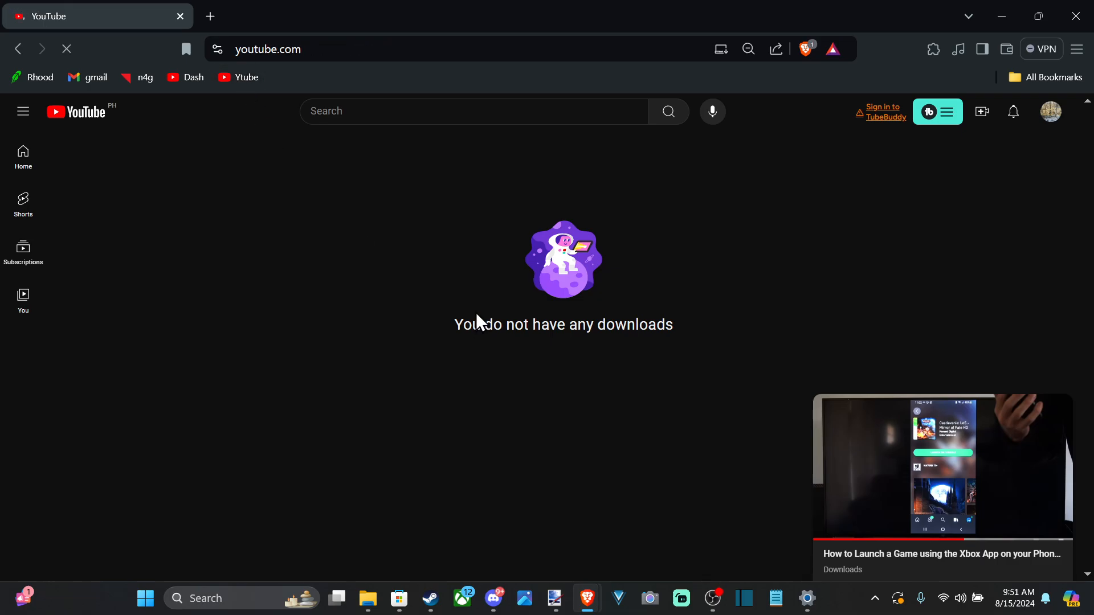